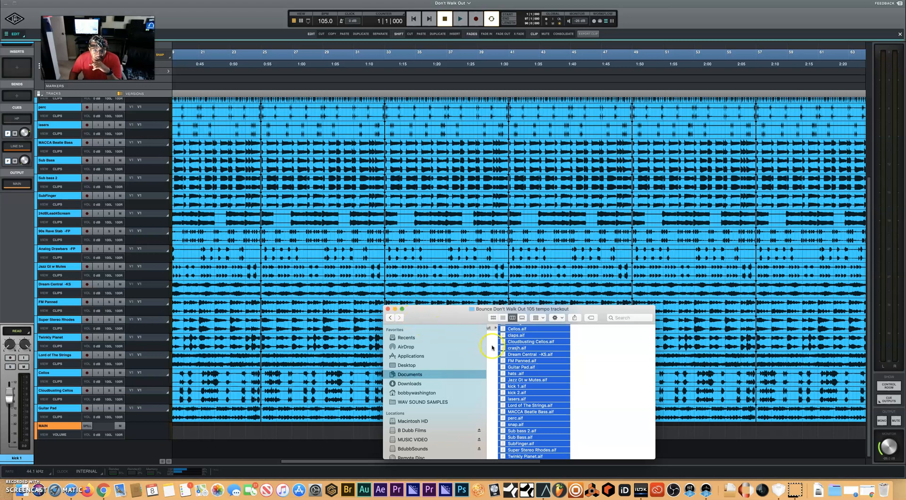
{"action": "mouse_move", "coordinate": [464, 316]}
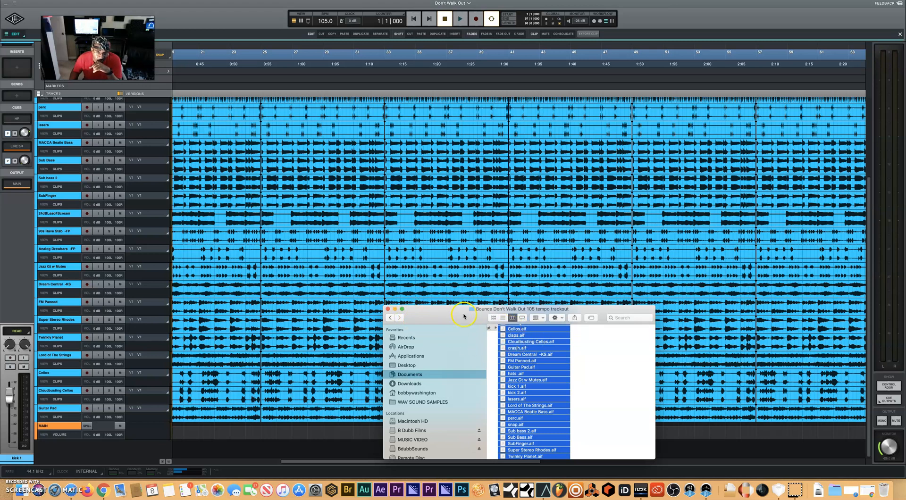
Close the Finder file browser so the session shows the imported tracks.
{"action": "left_click", "coordinate": [389, 309]}
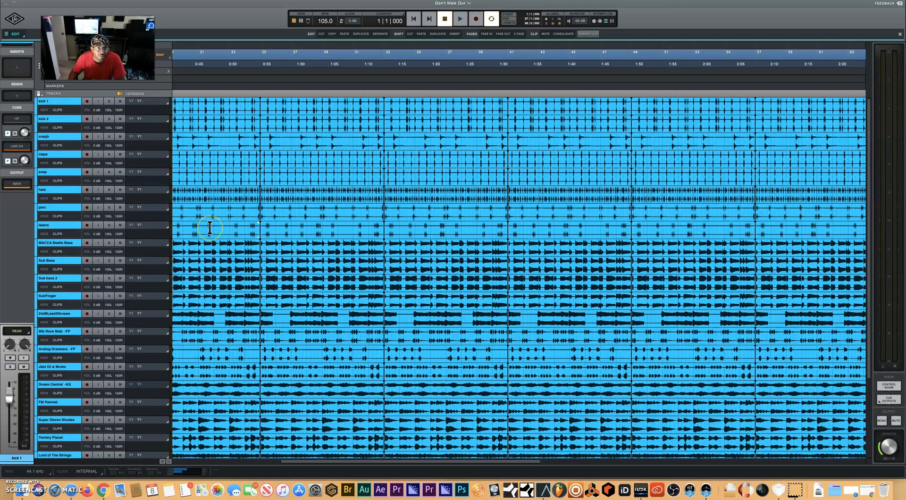
{"action": "scroll", "scroll_direction": "down", "scroll_amount": 3}
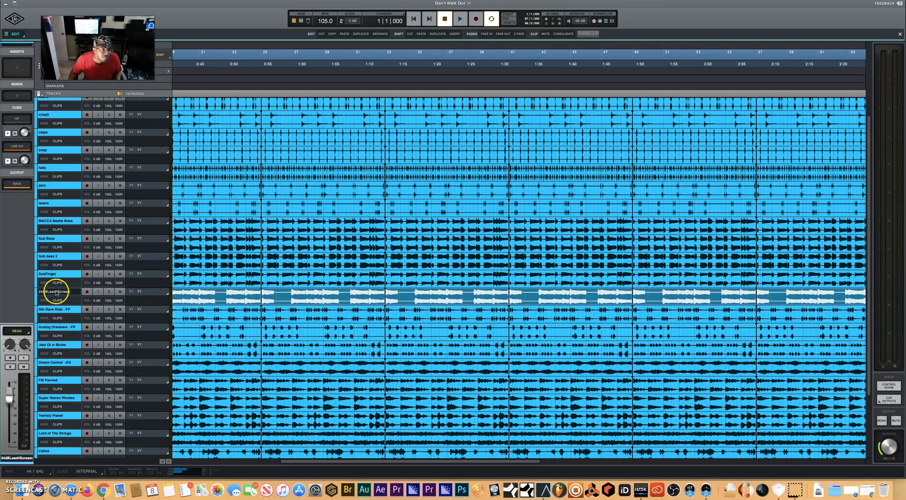
{"action": "left_click", "coordinate": [53, 309]}
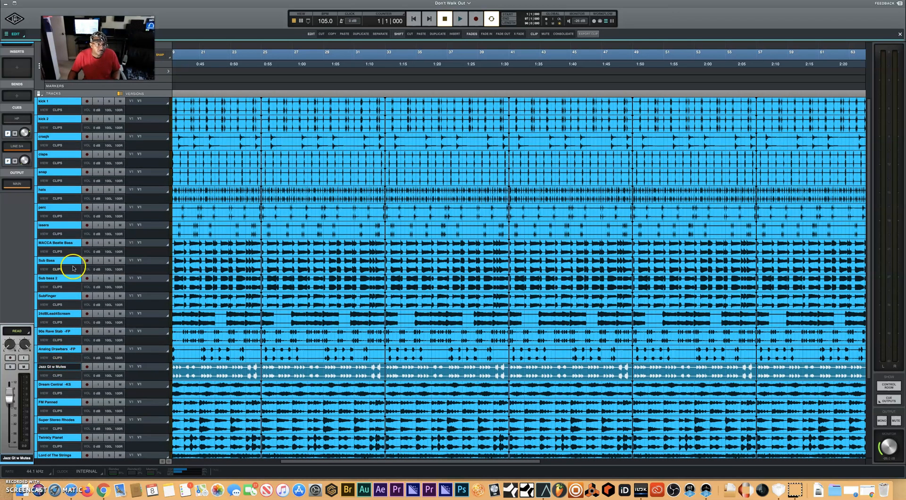
{"action": "mouse_move", "coordinate": [65, 95]}
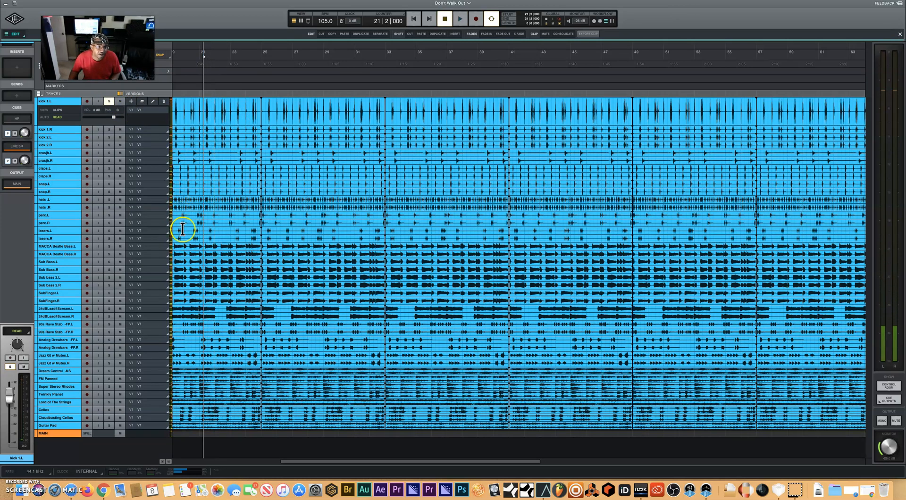
Place the playhead in the timeline to choose where playback starts.
{"action": "left_click", "coordinate": [139, 370]}
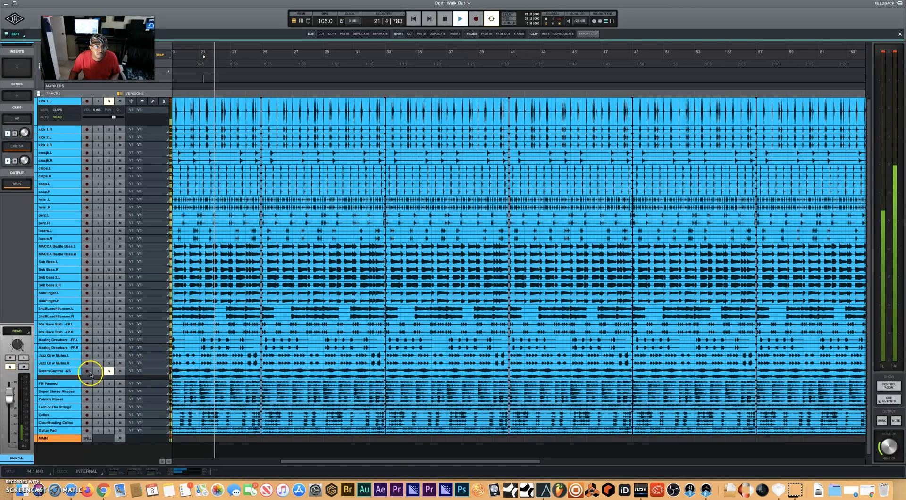
Solo the Dream Control -KS track to audition it during playback.
{"action": "left_click", "coordinate": [443, 18]}
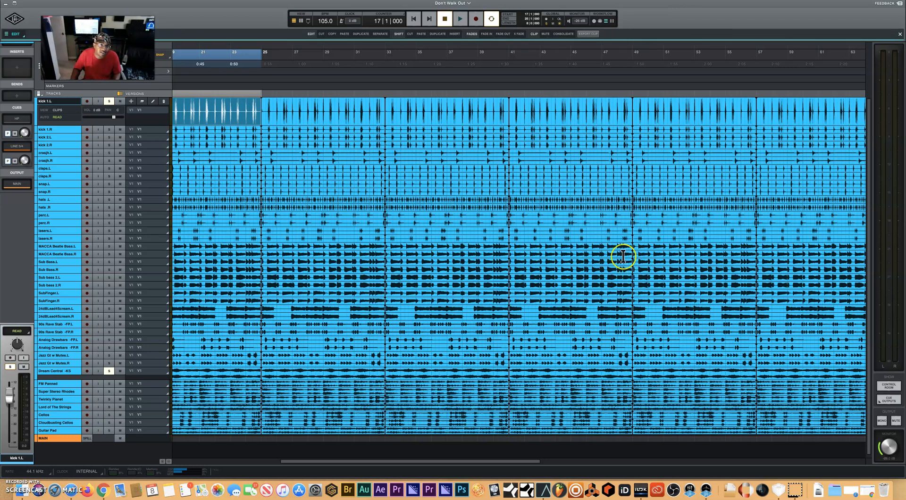
{"action": "mouse_move", "coordinate": [485, 170]}
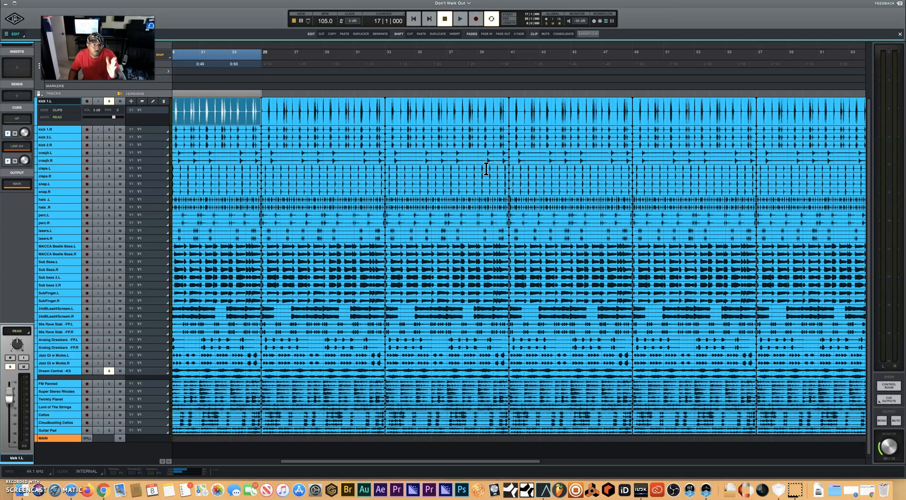